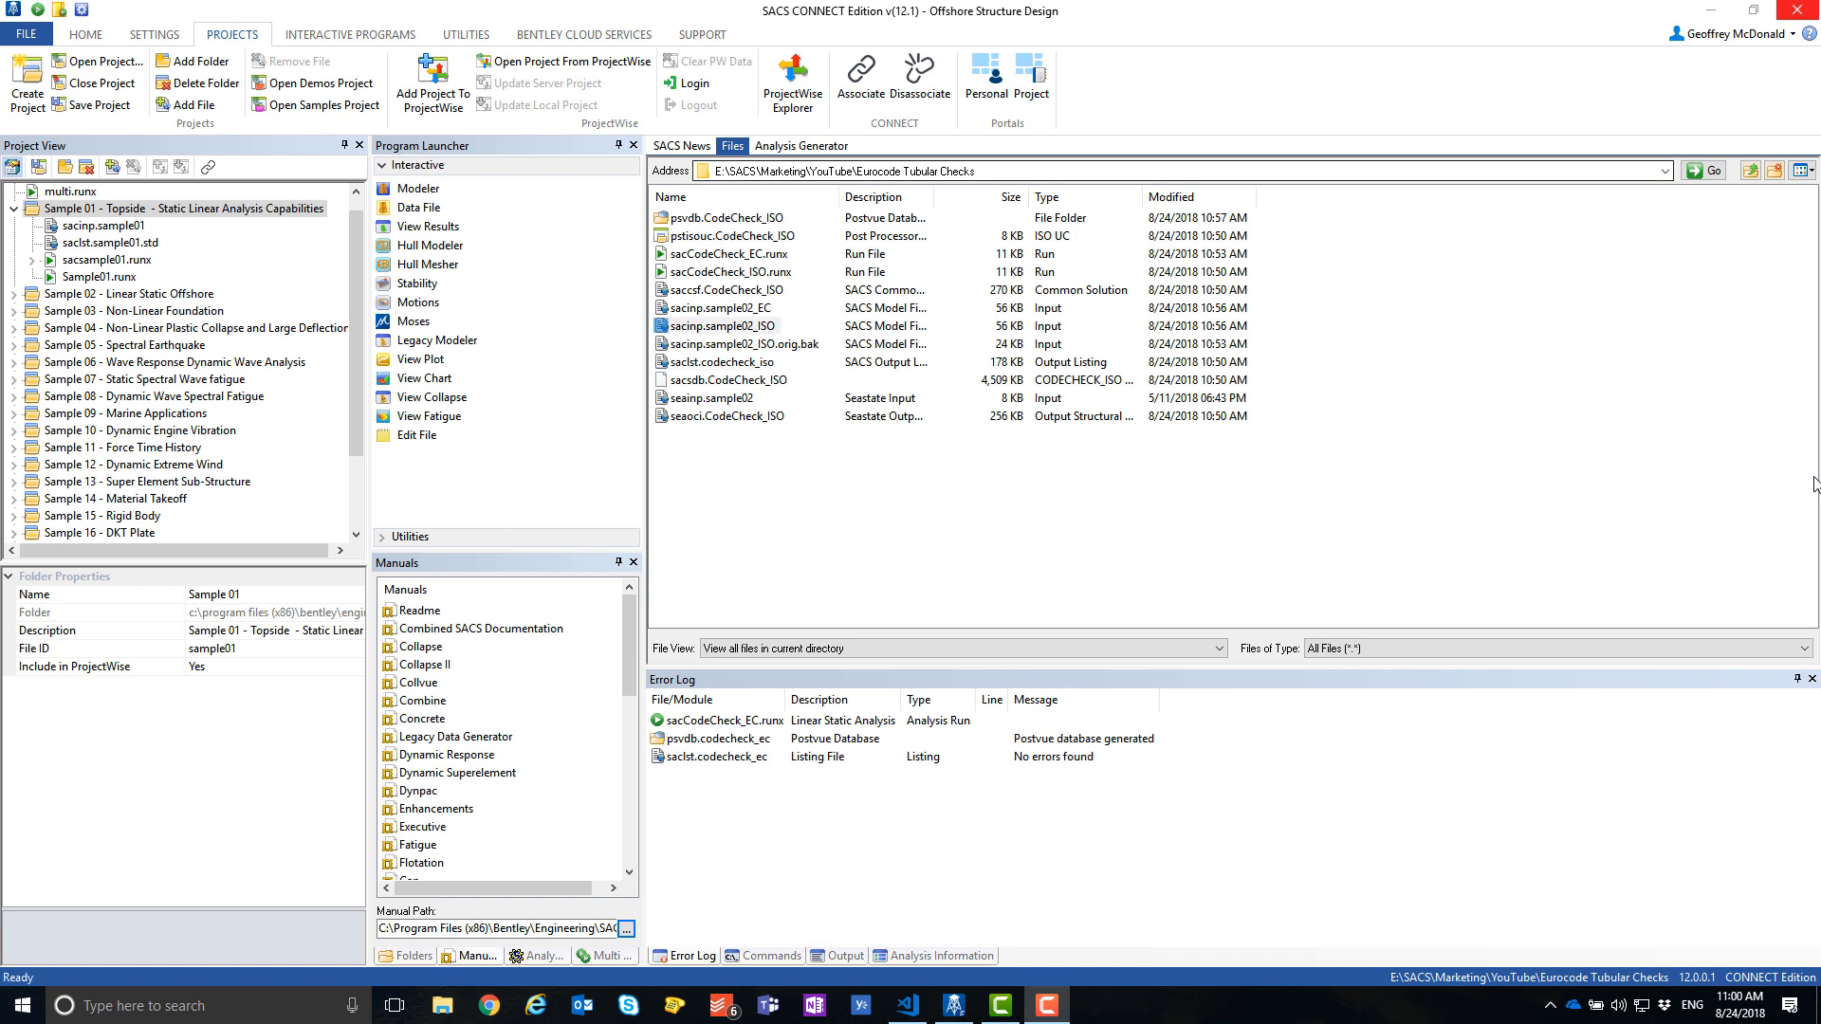
{"action": "mouse_move", "coordinate": [1385, 459]}
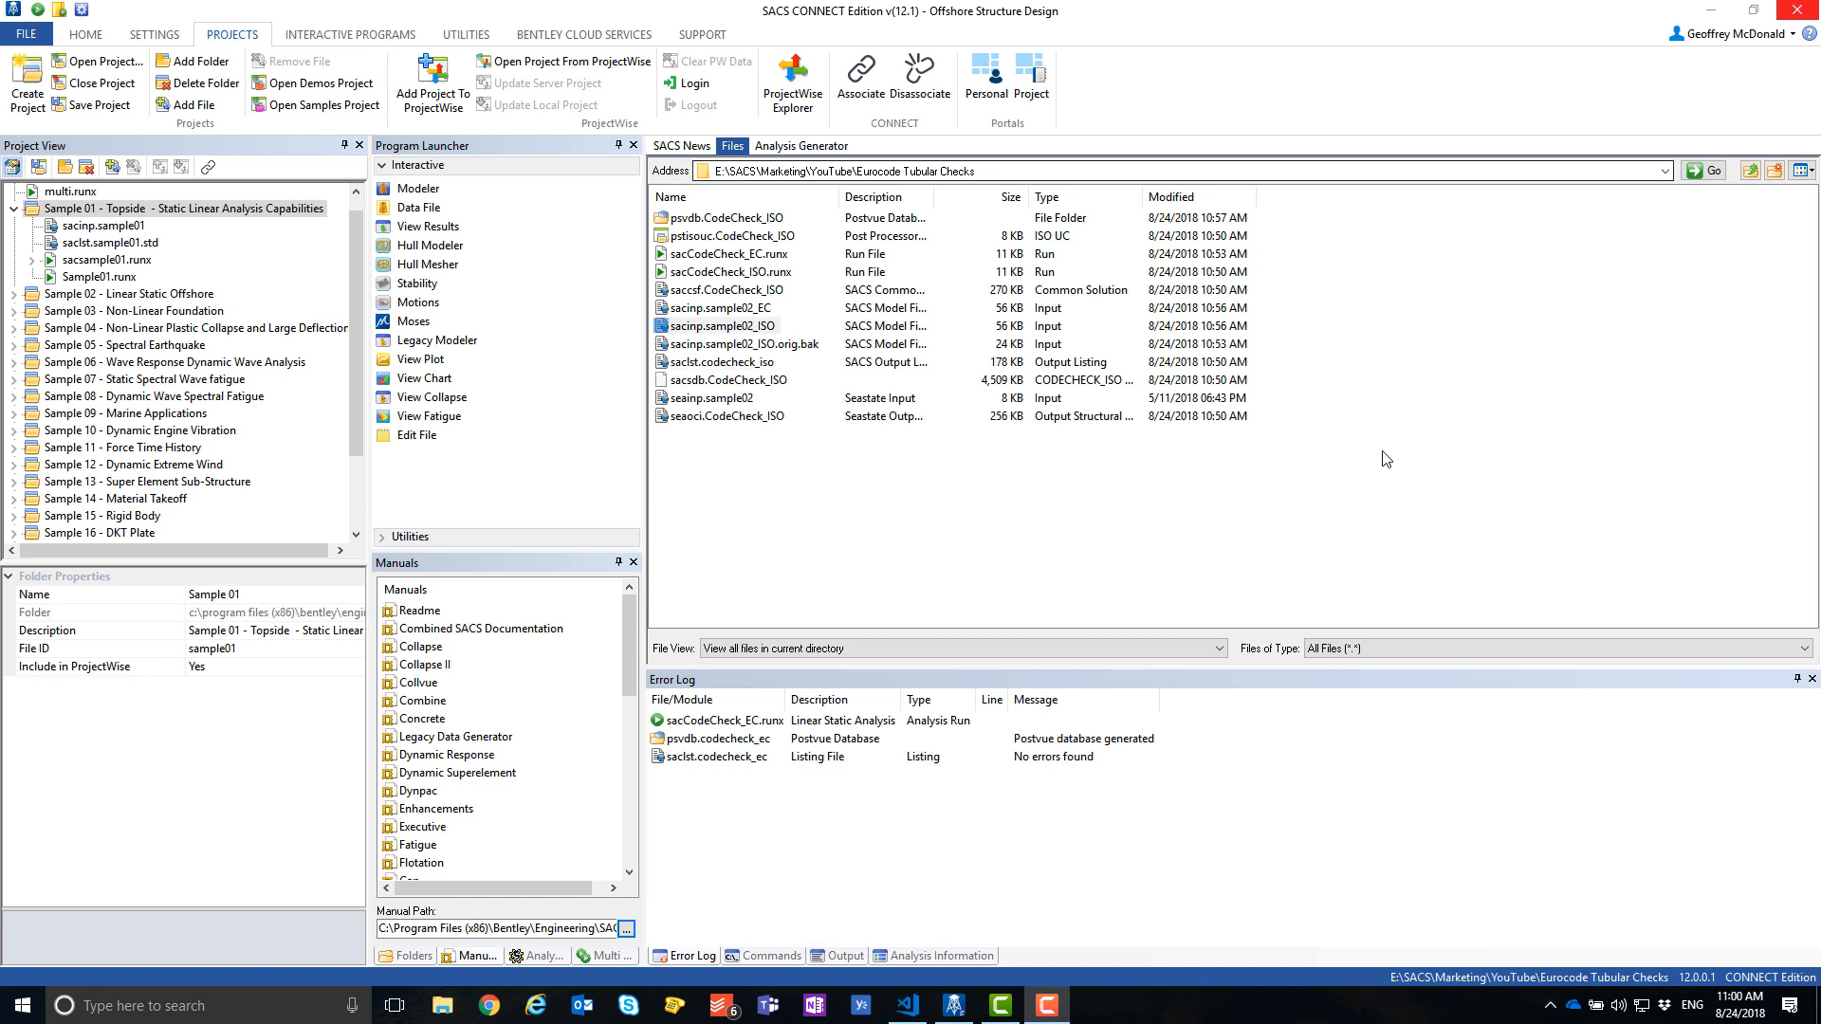
Select the sacinp.sample02_ISO jacket model file to open it in Precede
{"action": "left_click", "coordinate": [721, 324]}
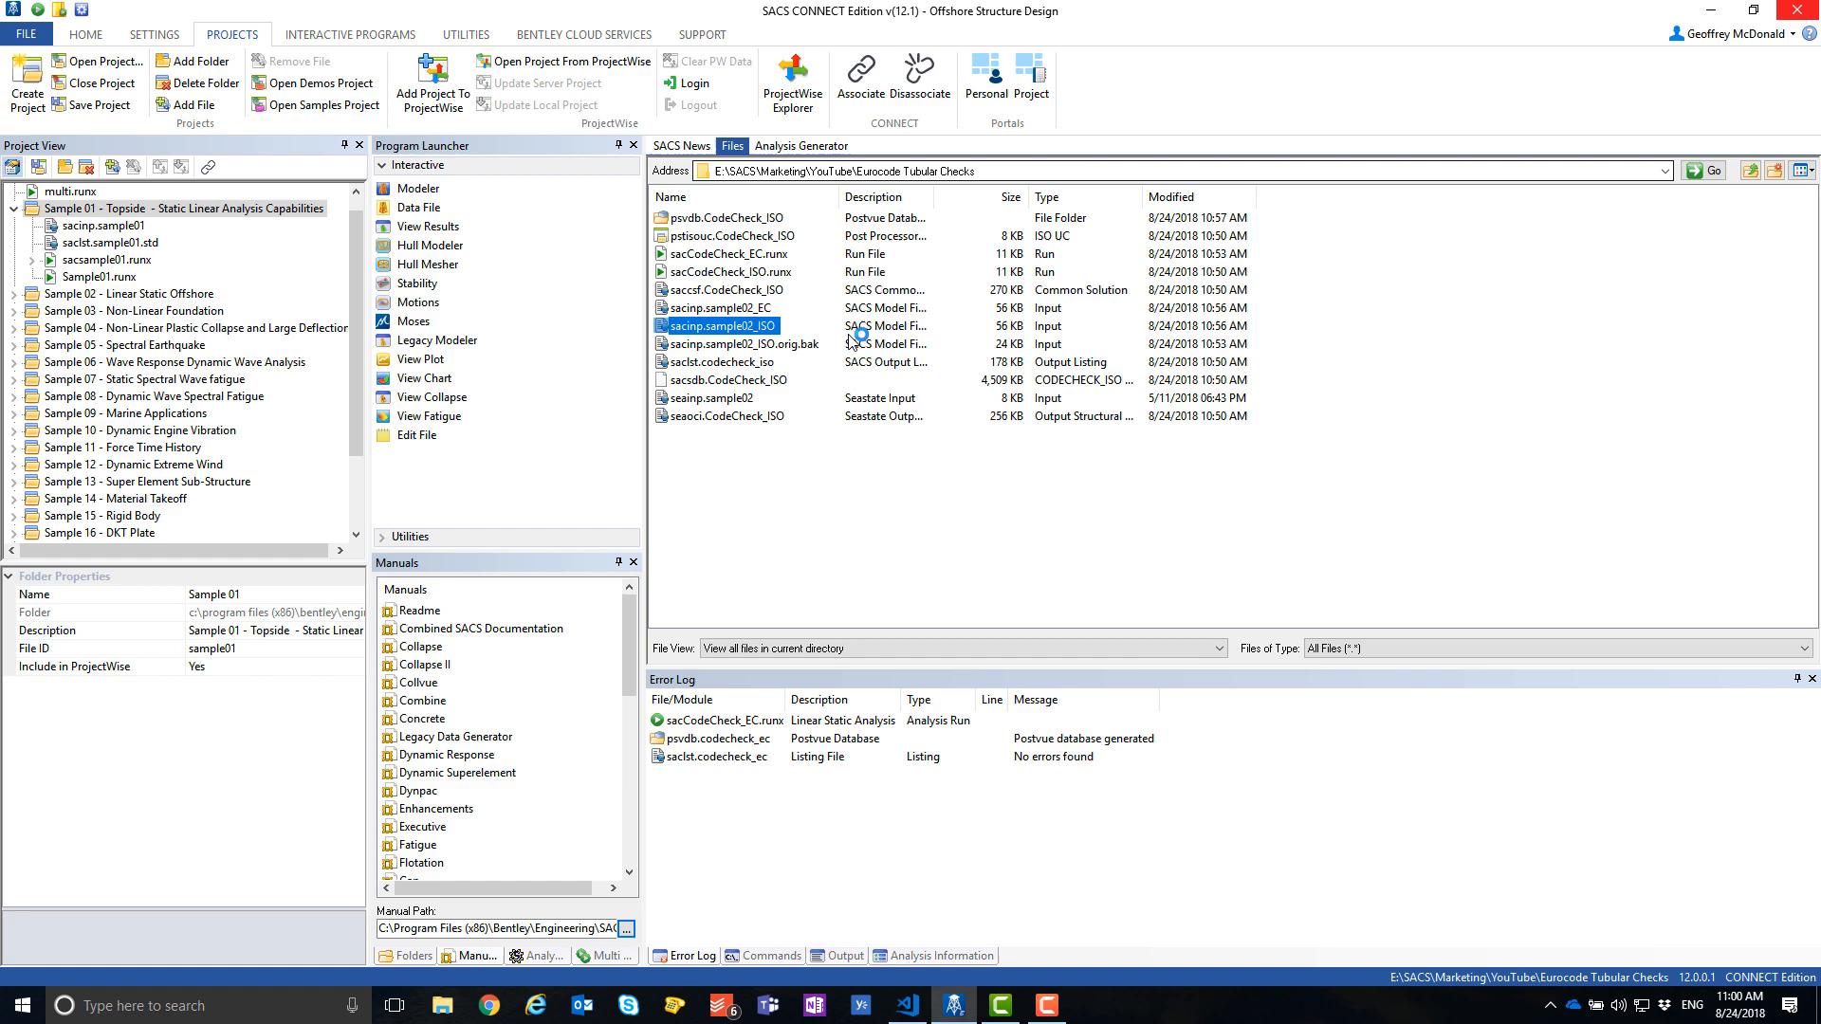
{"action": "mouse_move", "coordinate": [1455, 356]}
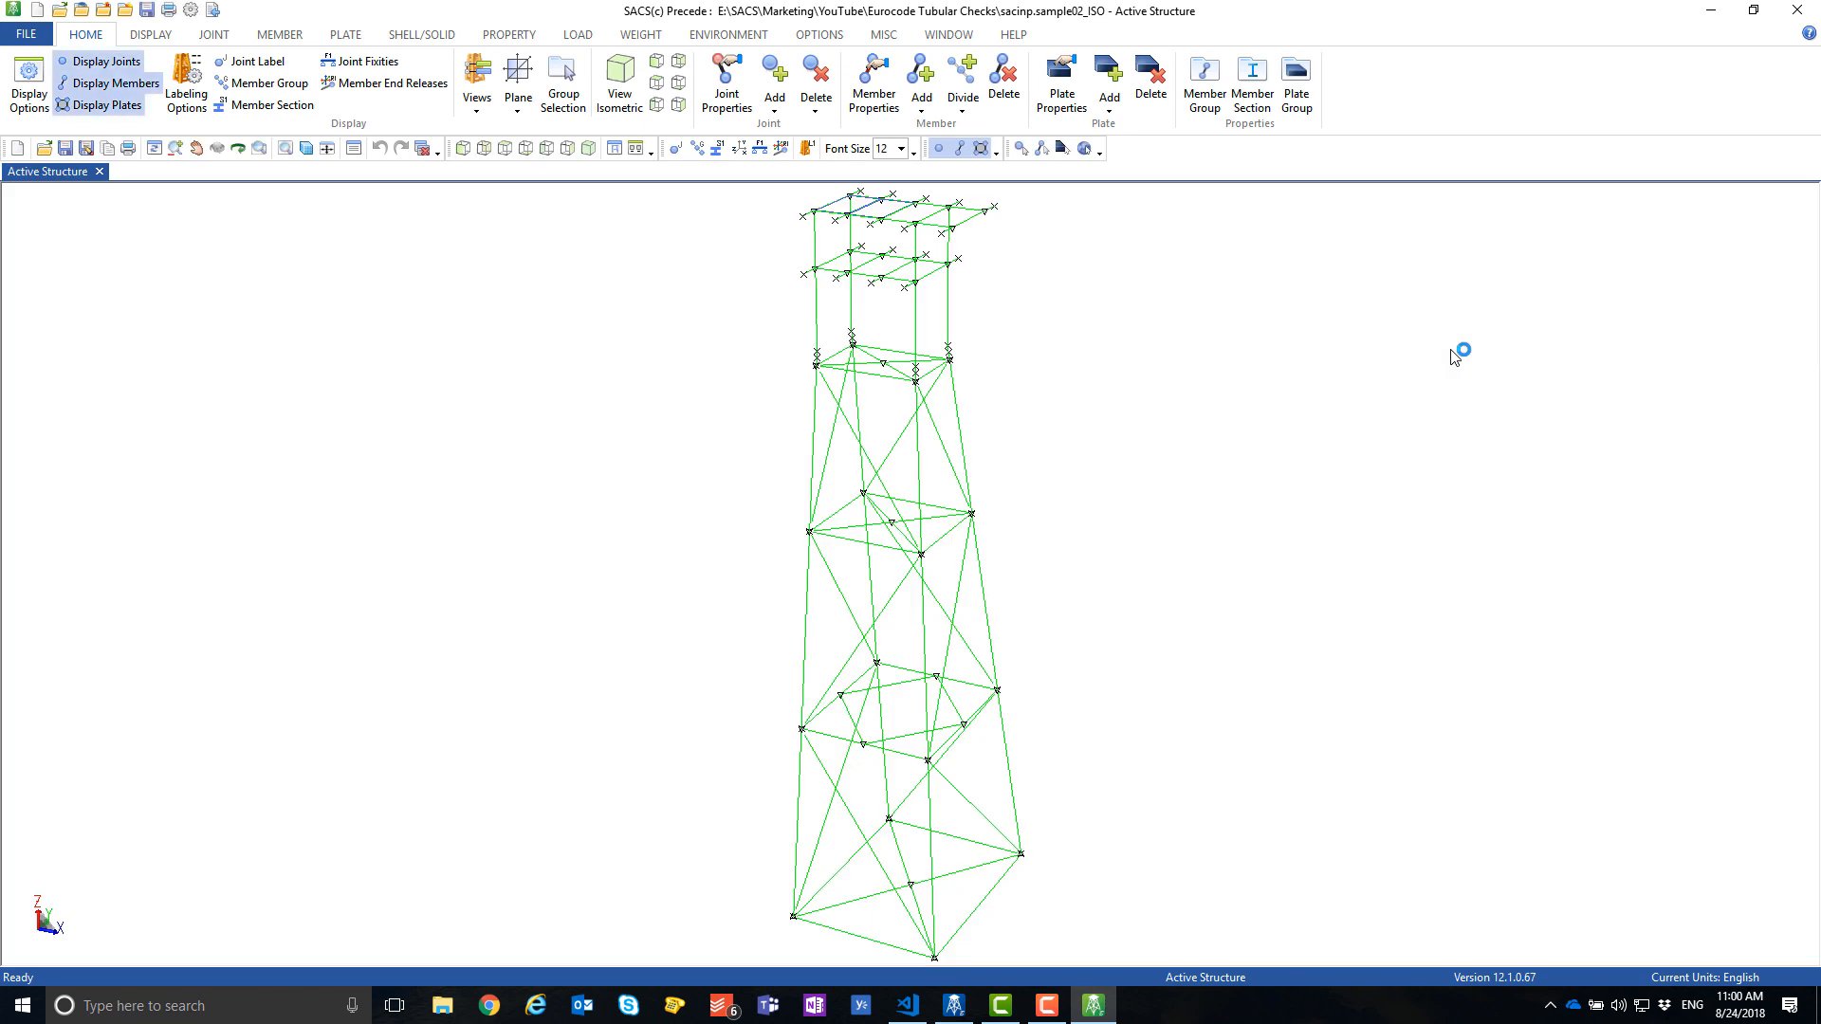
{"action": "mouse_move", "coordinate": [802, 34]}
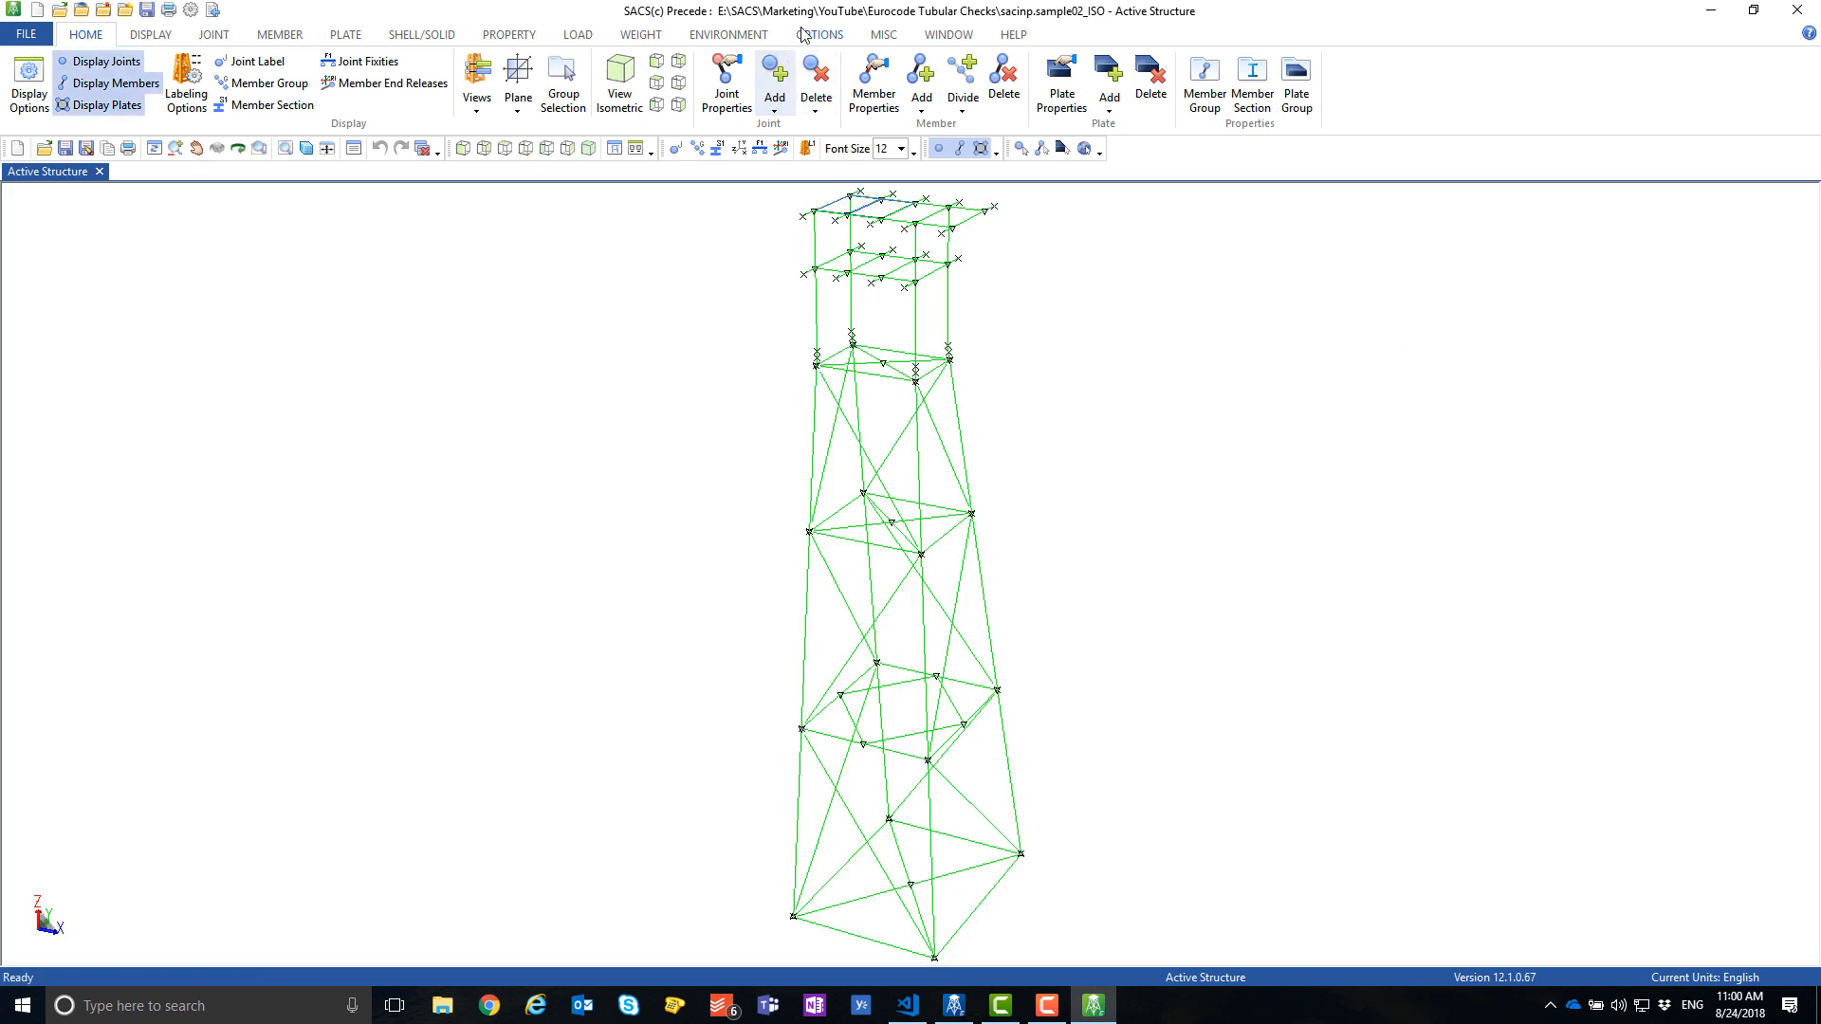
Switch to the OPTIONS ribbon to reach the analysis and code check settings
{"action": "left_click", "coordinate": [819, 34]}
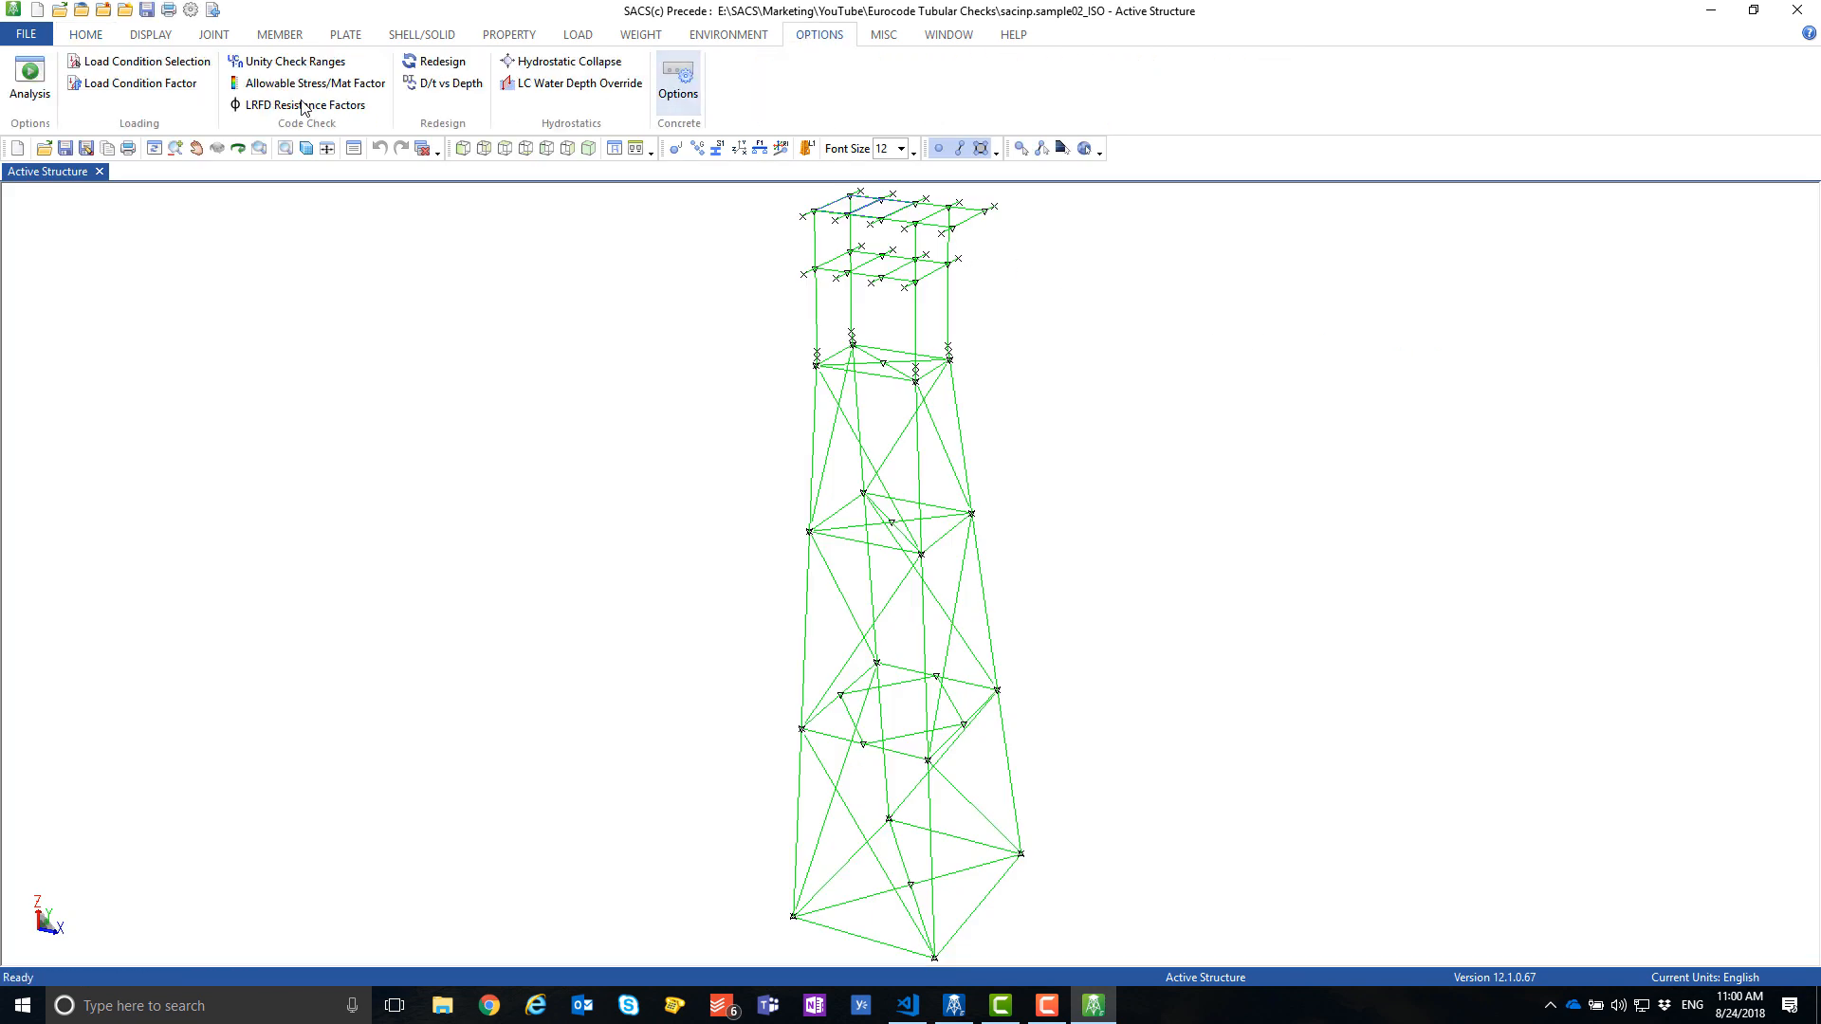
Set the model's code check option to Eurocode 3 (2005) in place of ISO 19902 (2007)
{"action": "left_click", "coordinate": [679, 82]}
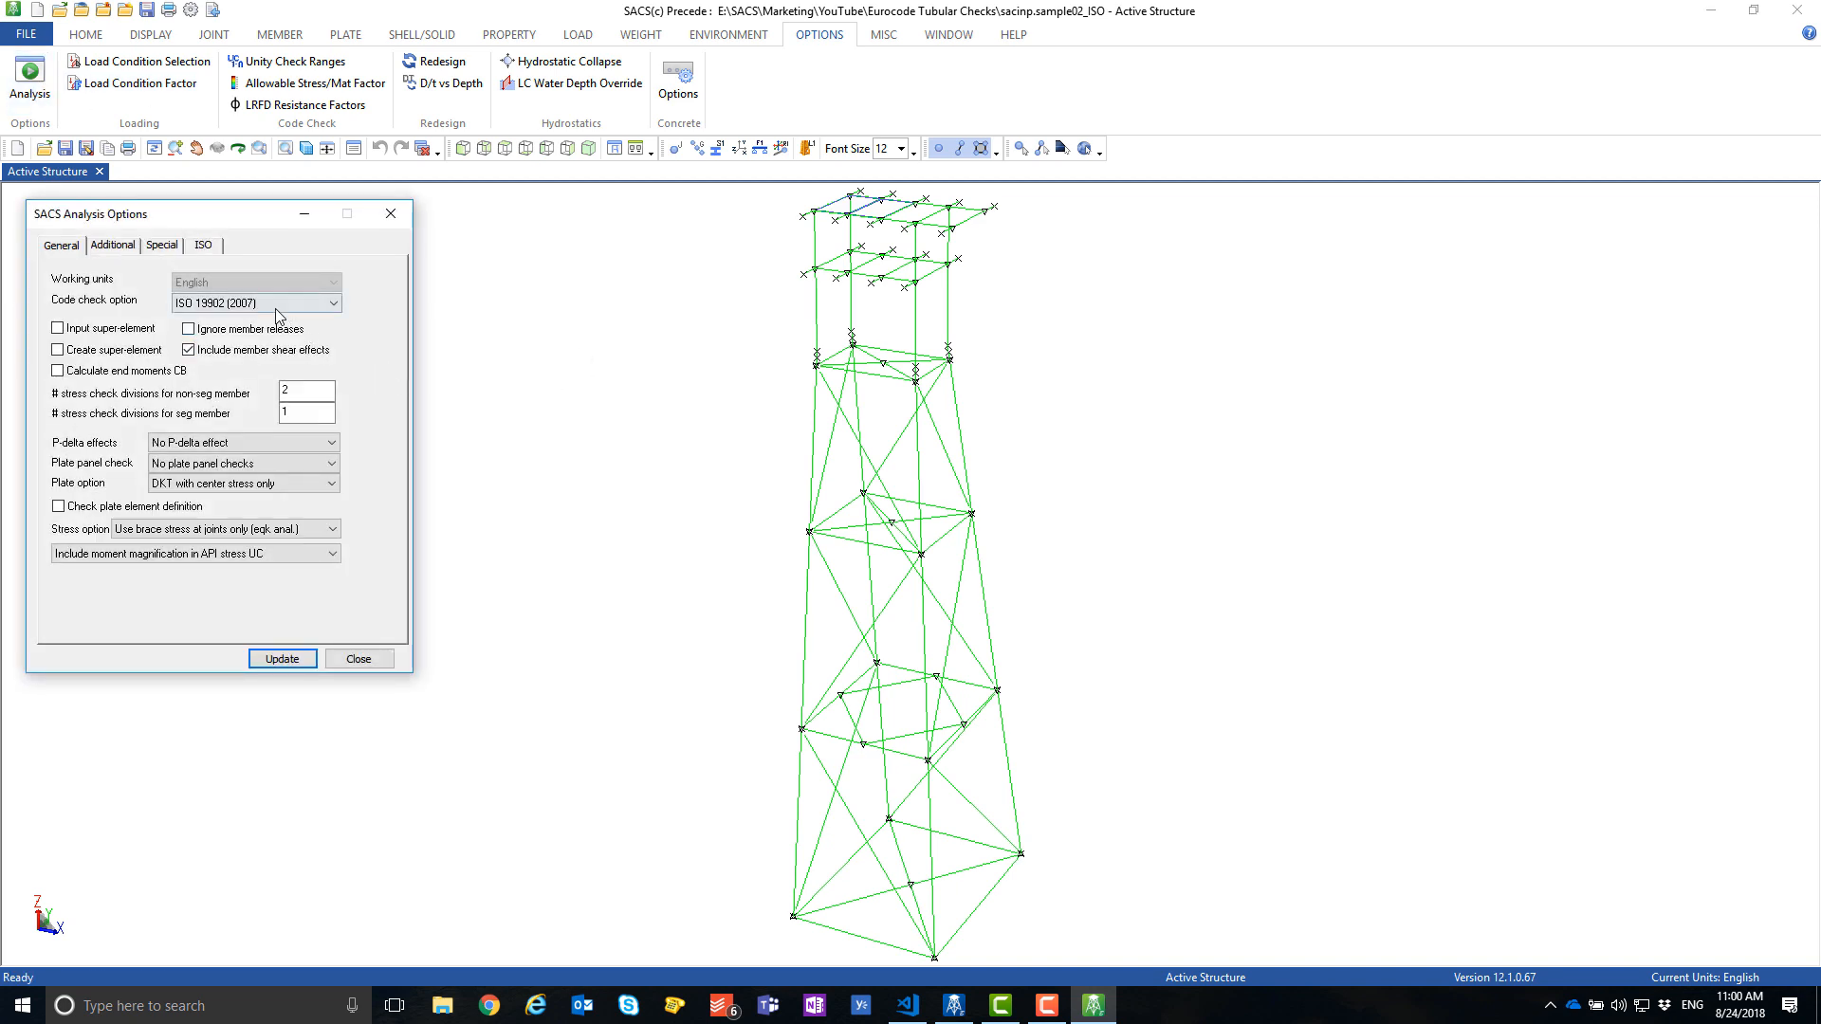
{"action": "left_click", "coordinate": [334, 304]}
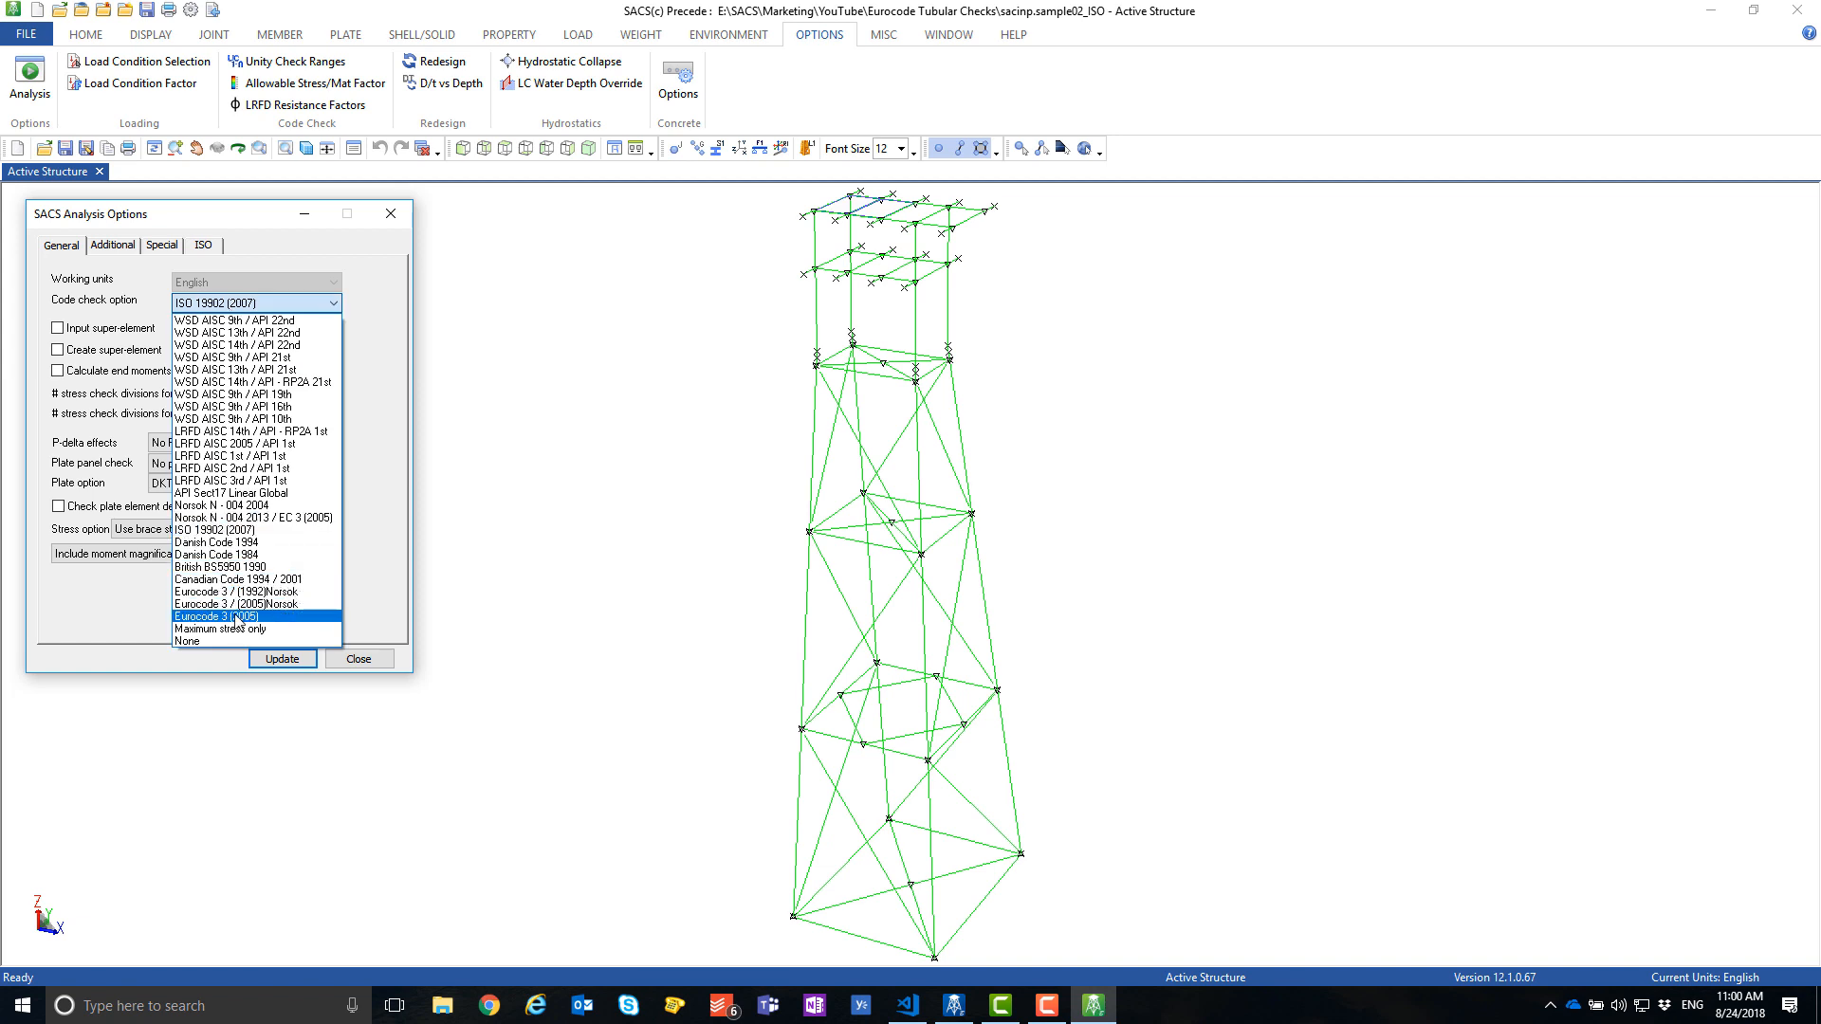
{"action": "left_click", "coordinate": [215, 614]}
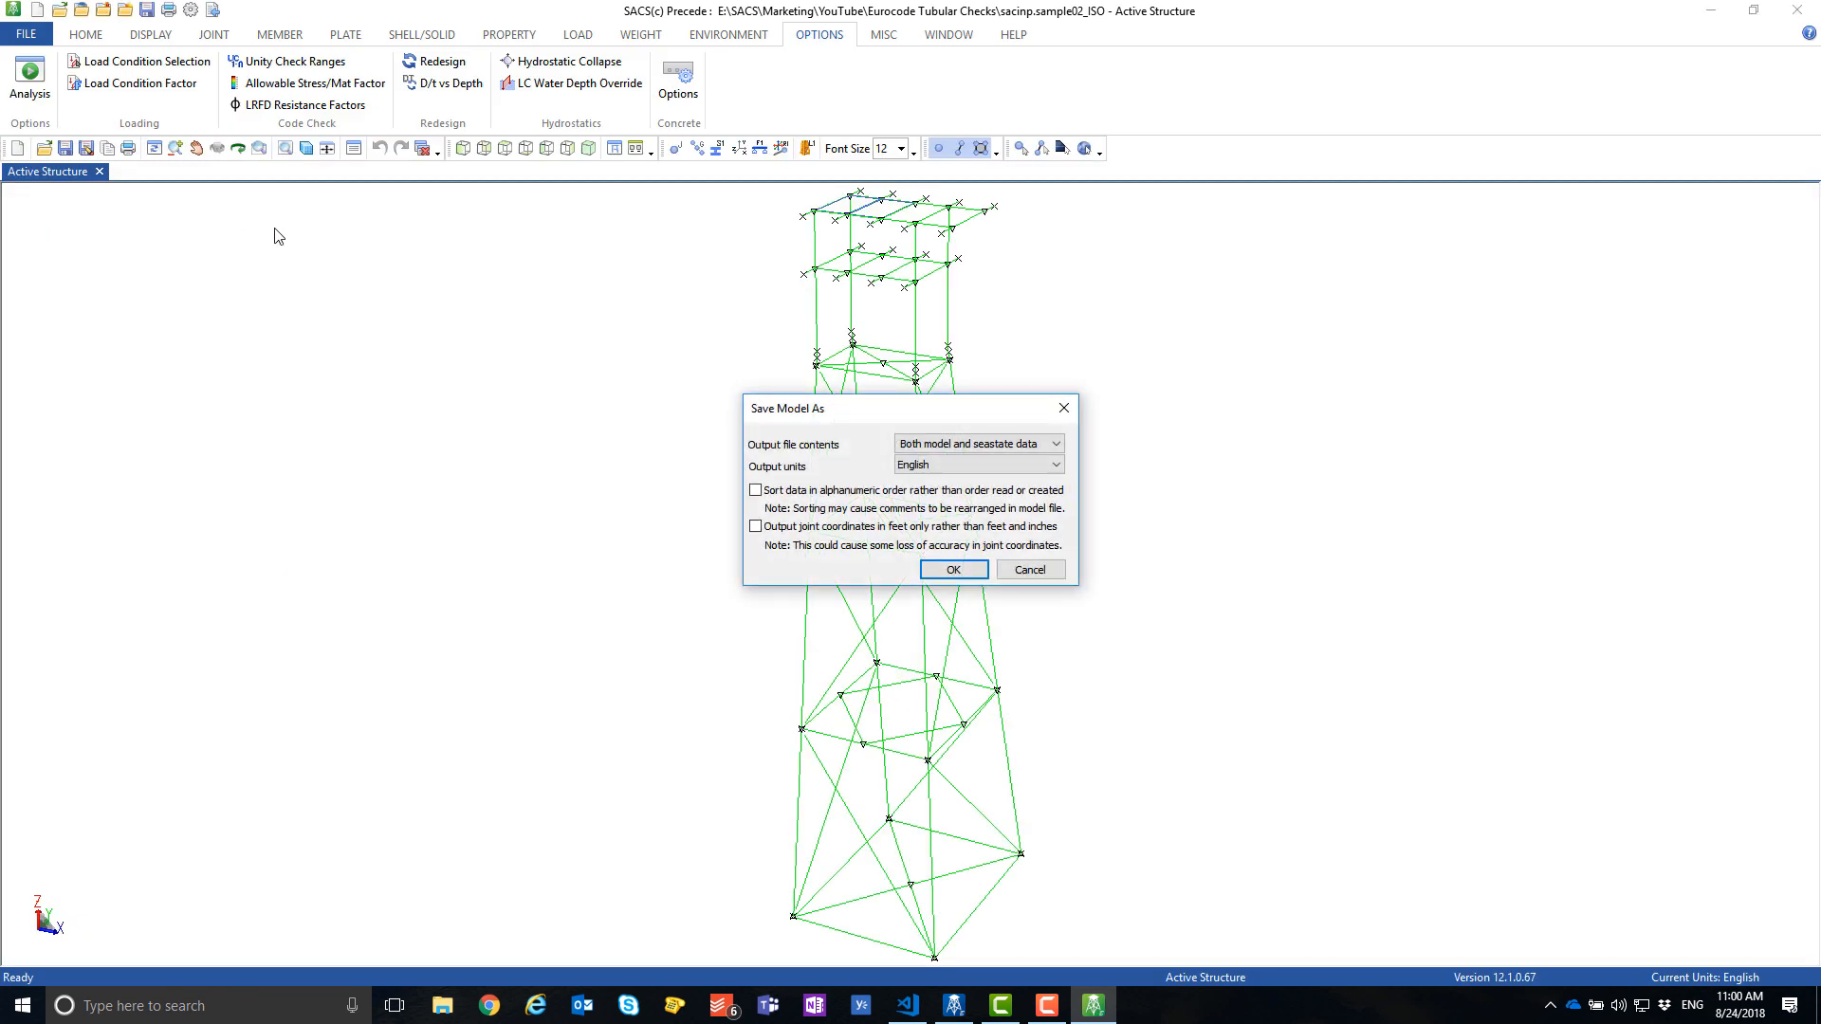
Save the model with seastate data as sacinp.sample02_EC
{"action": "left_click", "coordinate": [953, 569]}
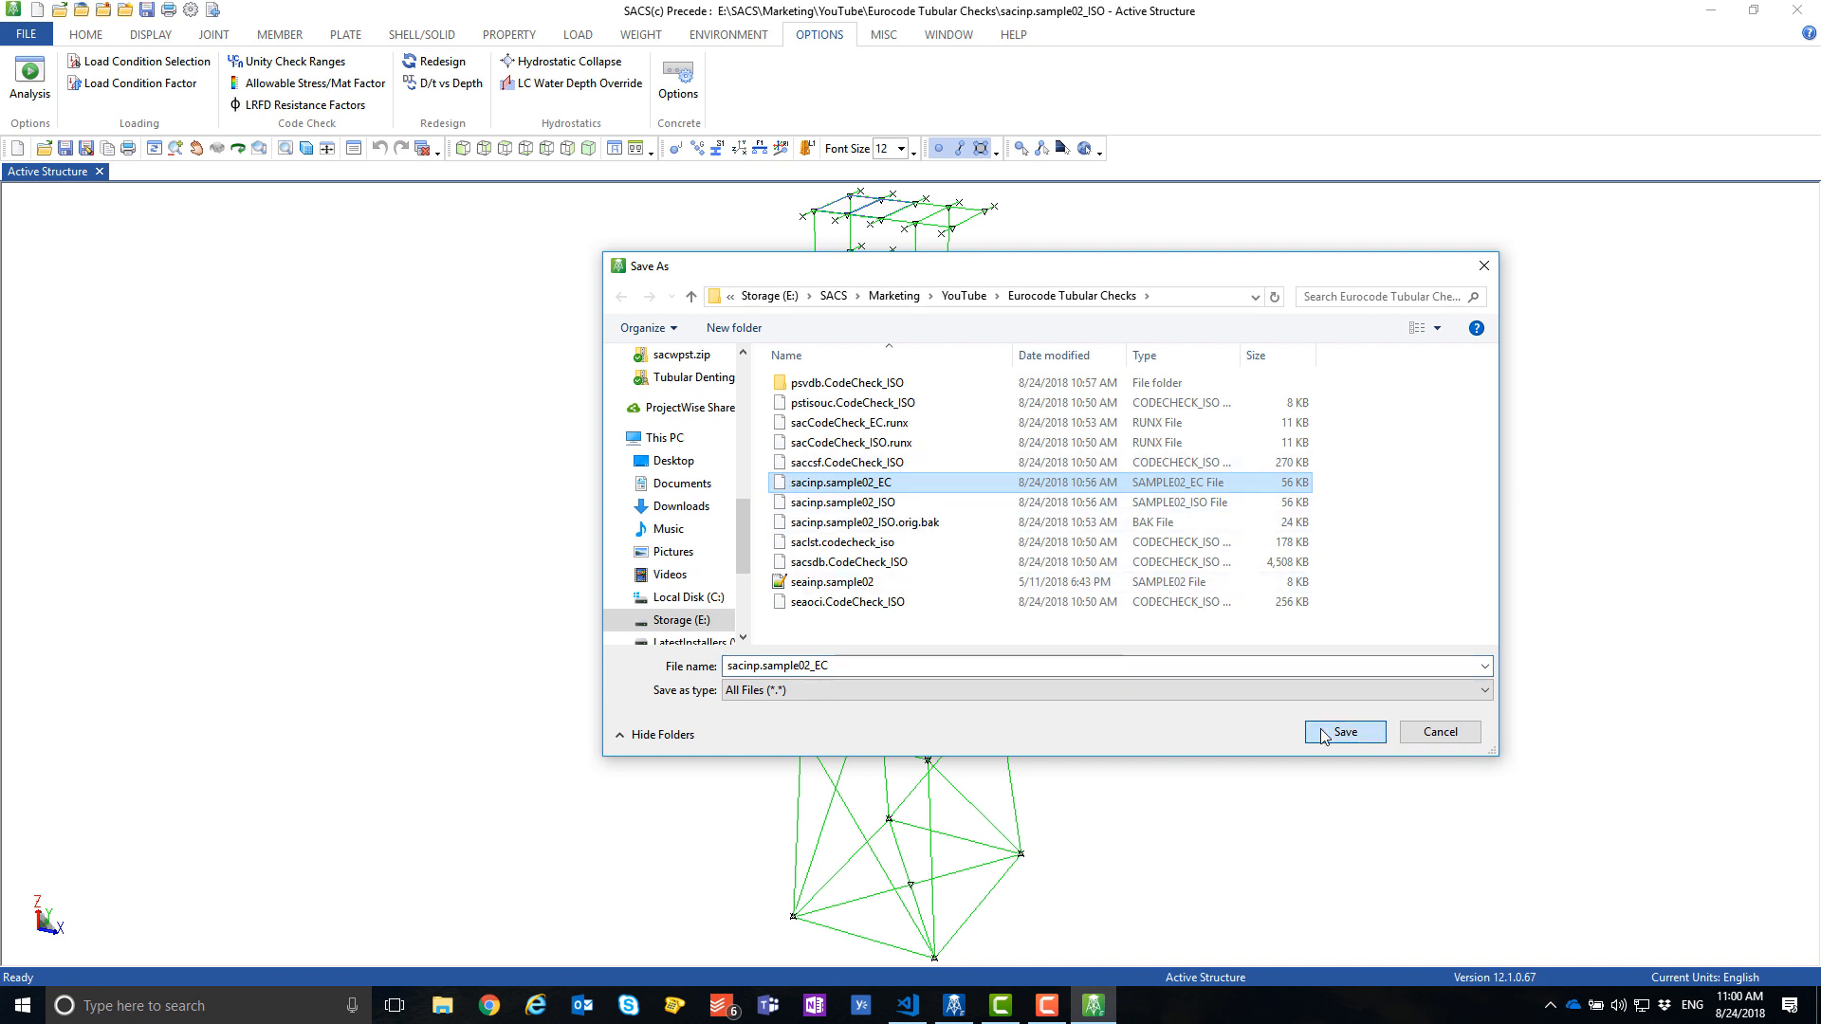
{"action": "left_click", "coordinate": [1343, 733]}
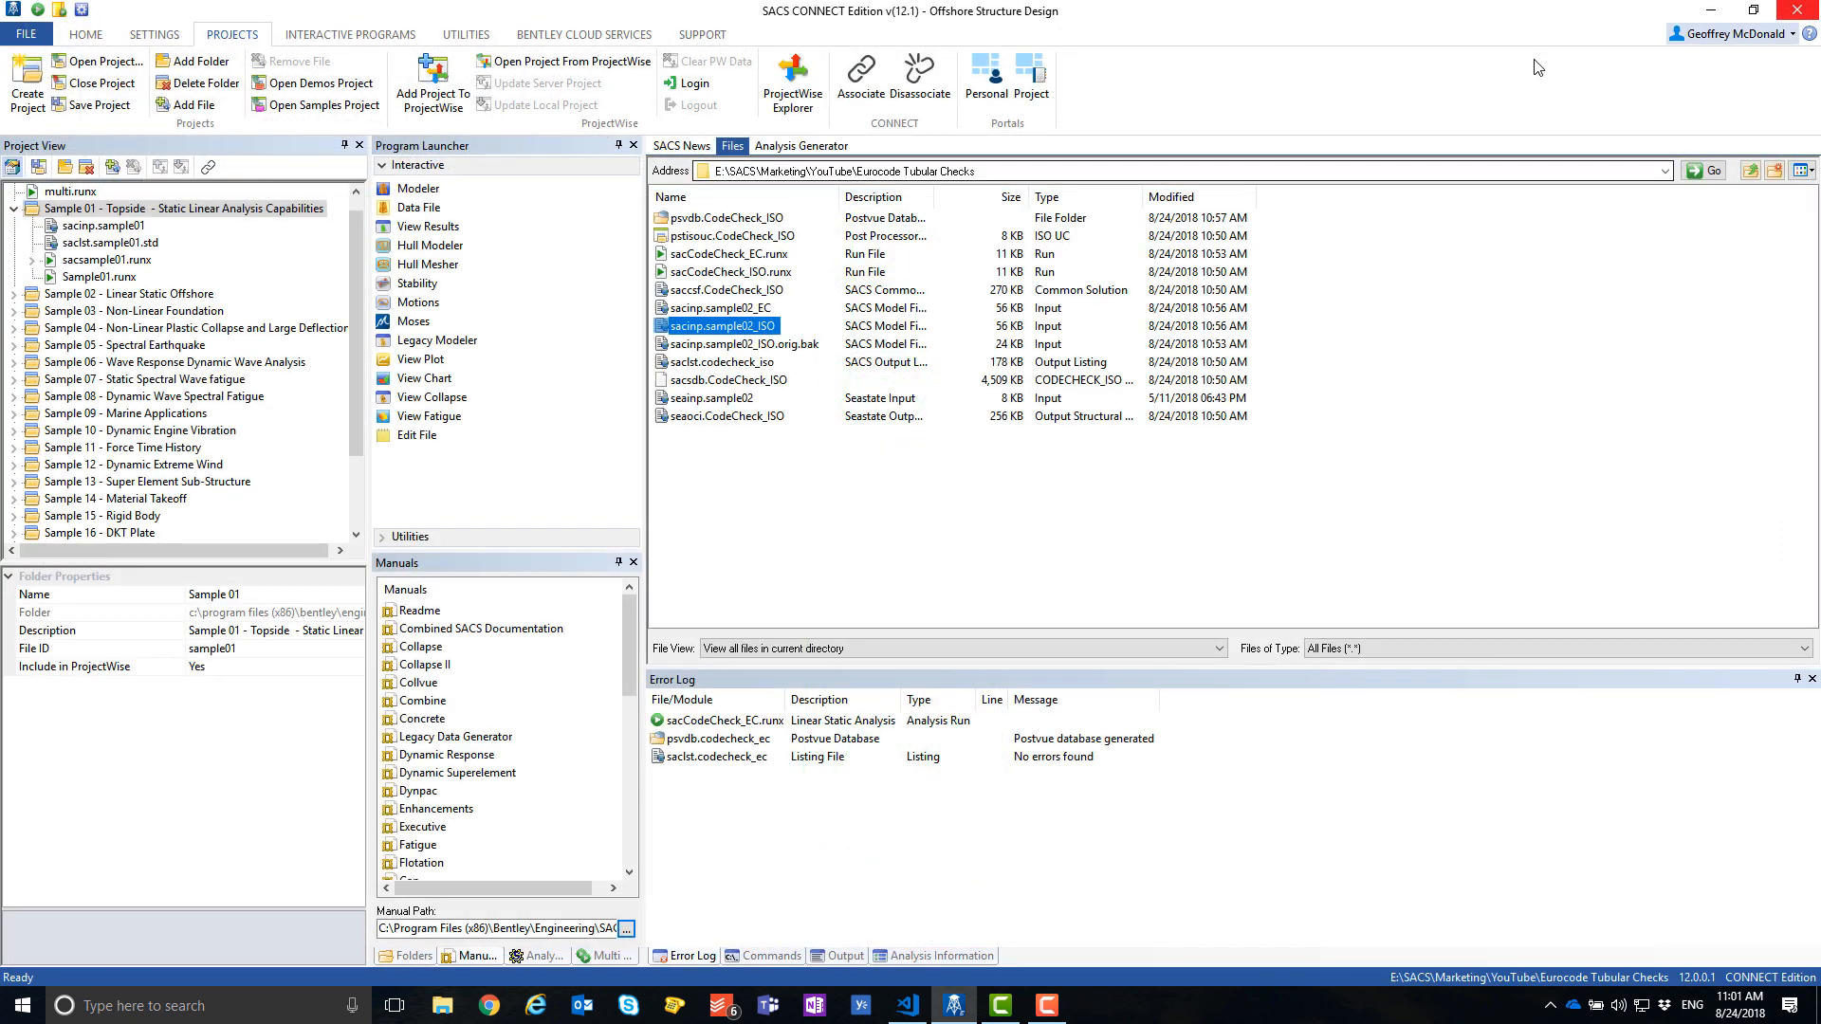
{"action": "mouse_move", "coordinate": [754, 252]}
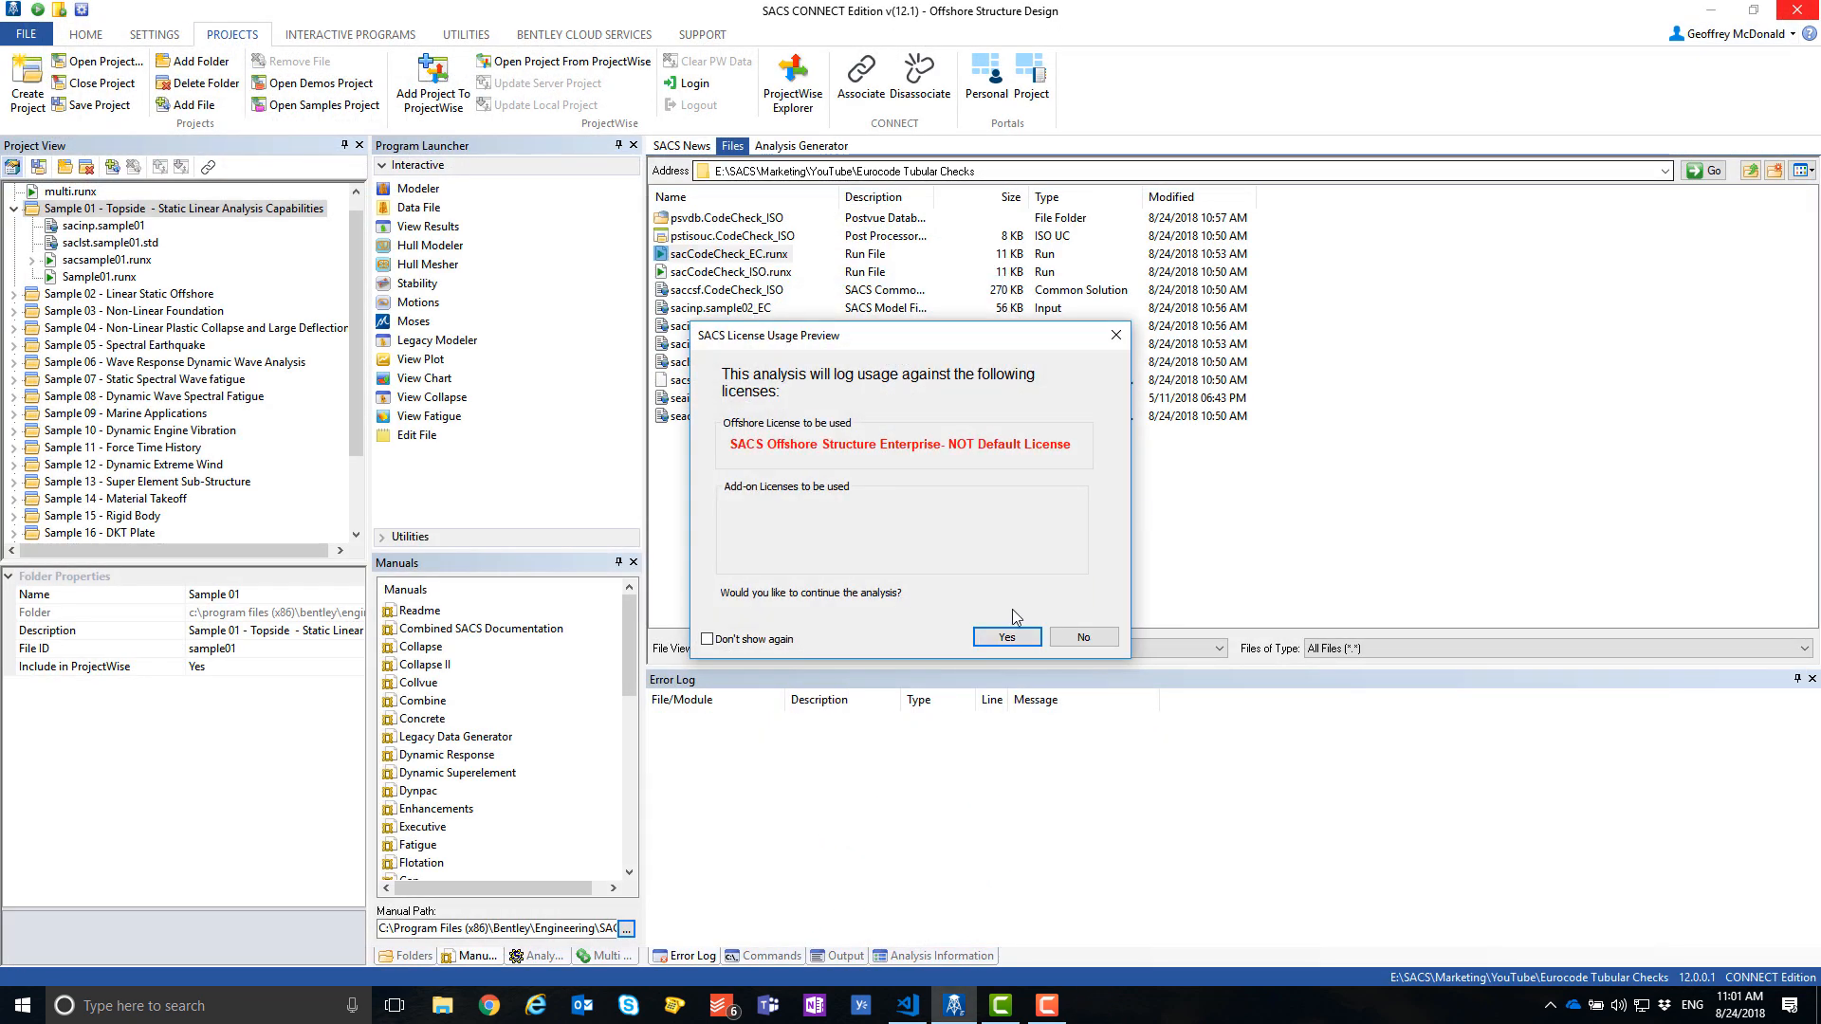
Confirm license usage to start the sacCodeCheck_EC analysis run
{"action": "left_click", "coordinate": [1006, 637]}
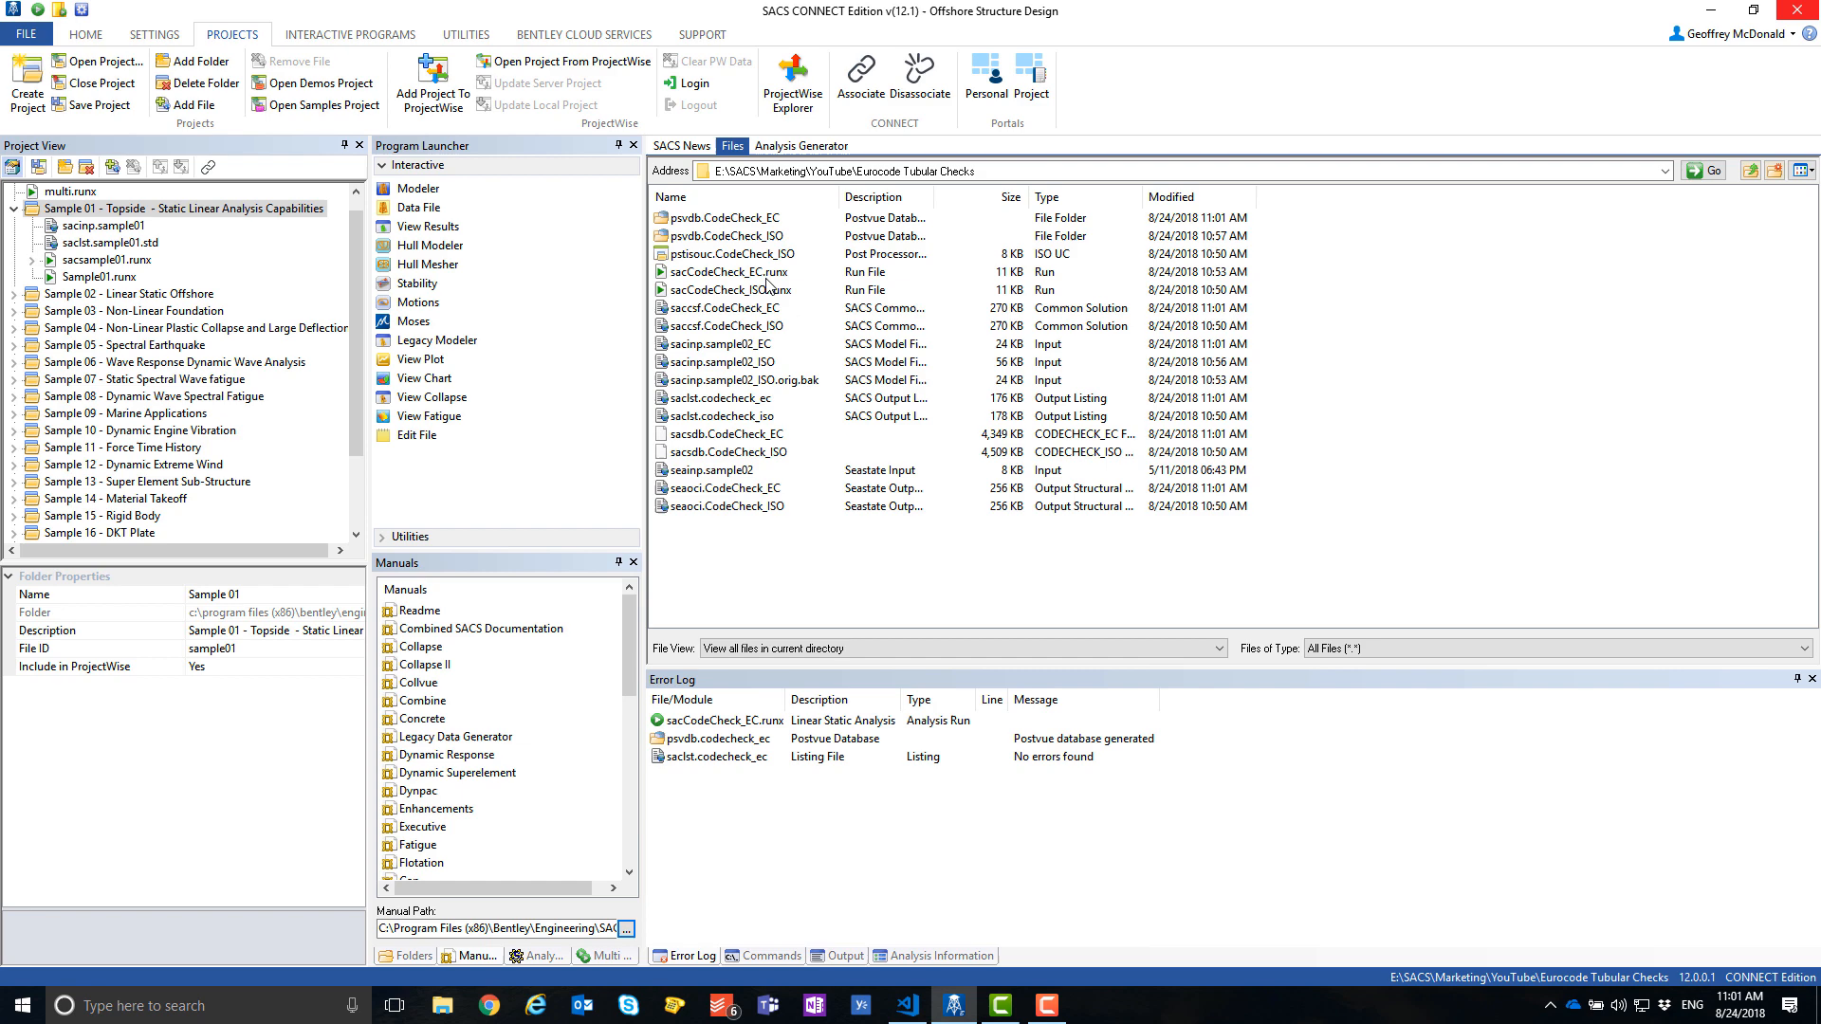
Select the psvdb.CodeCheck_EC results database for viewing
{"action": "left_click", "coordinate": [721, 216]}
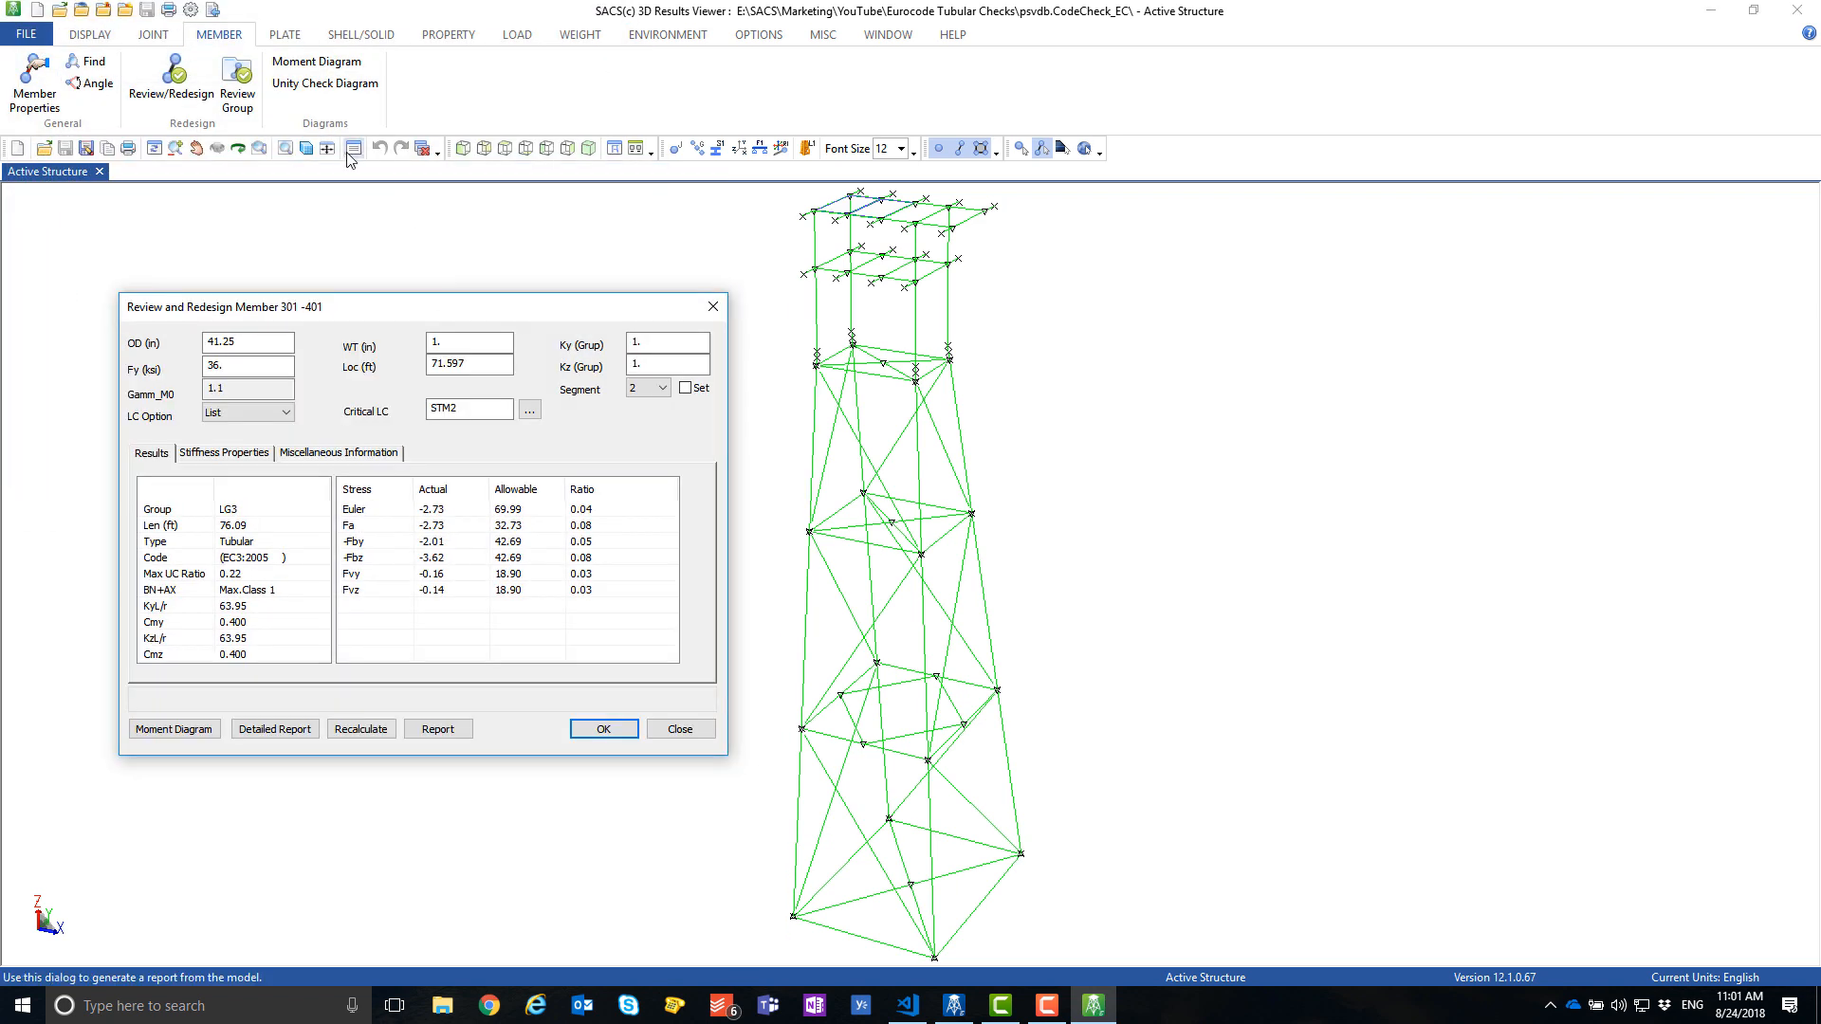
{"action": "mouse_move", "coordinate": [277, 592]}
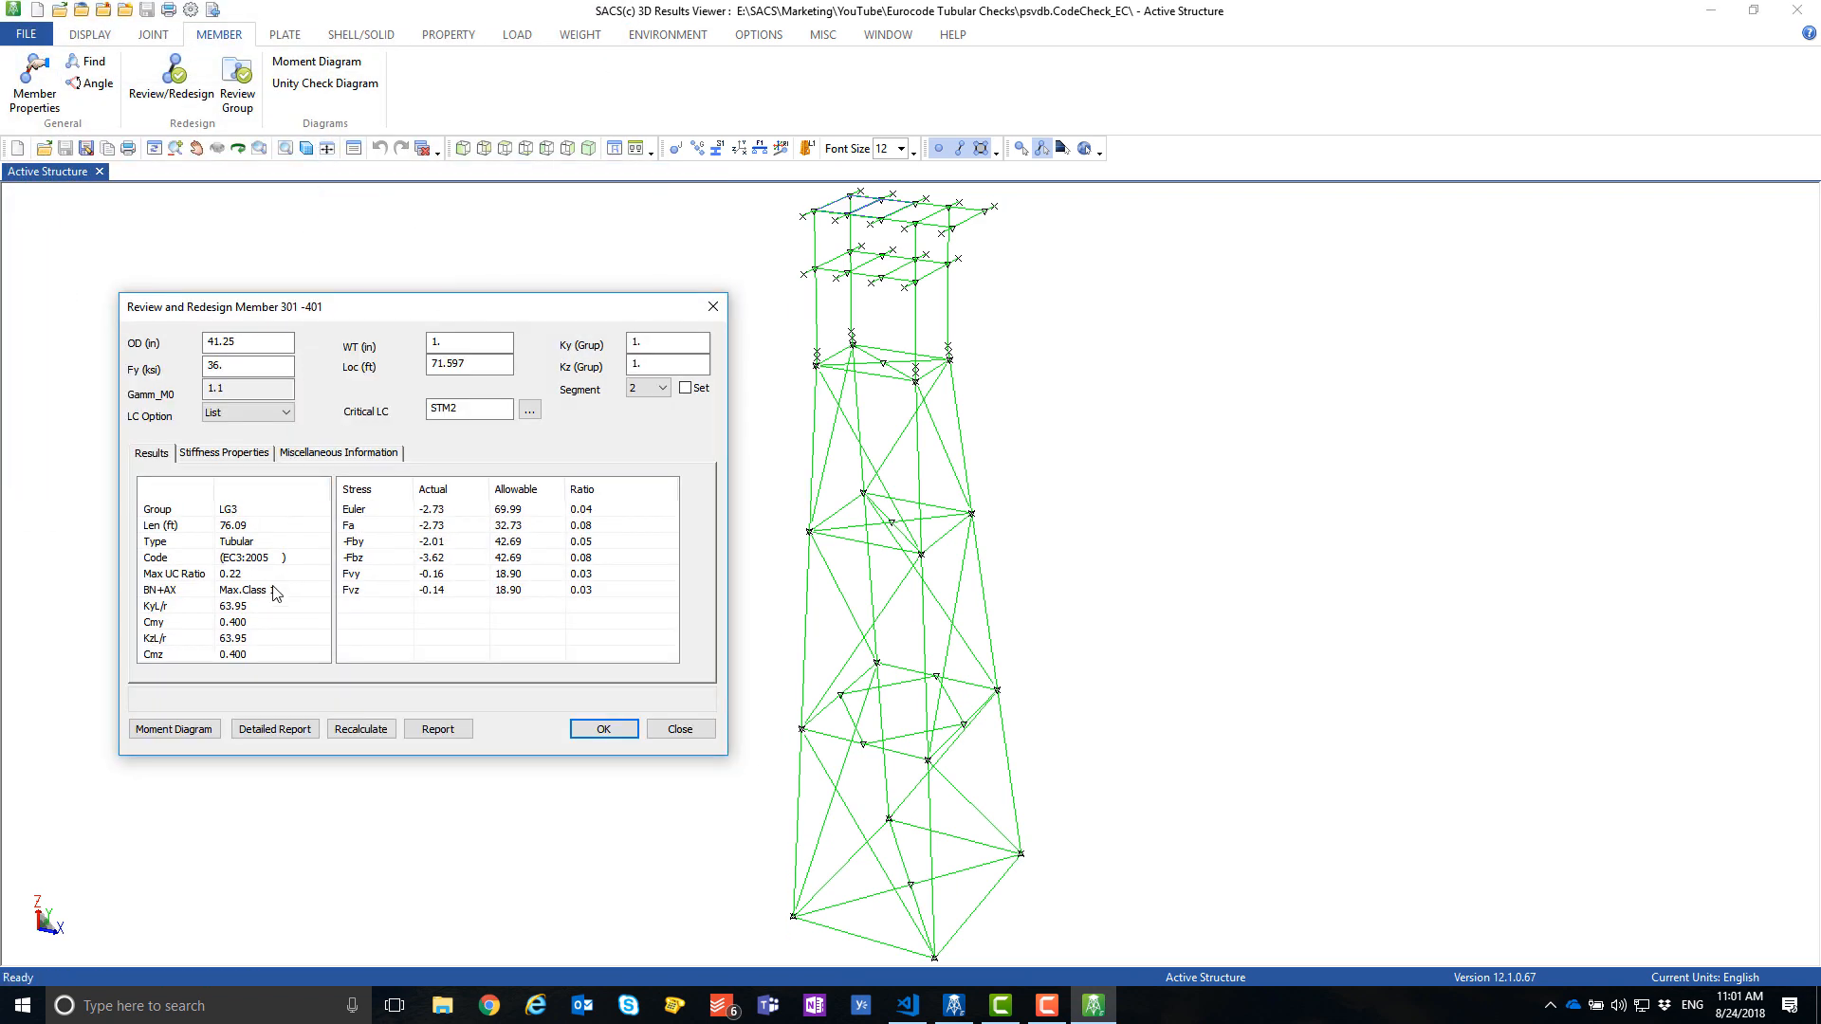